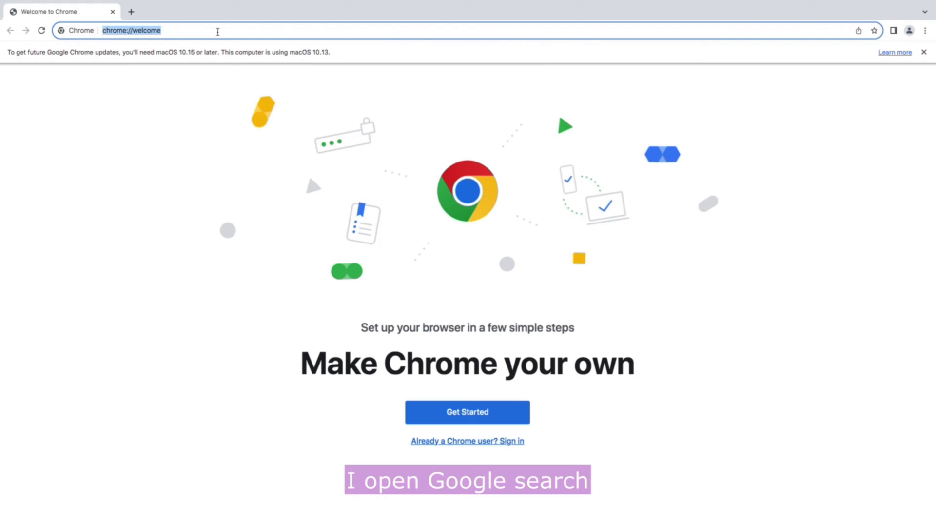
Go to google.com and search for 'open core legacy' patcher to reach the dortania site.
{"action": "type", "text": "google.com"}
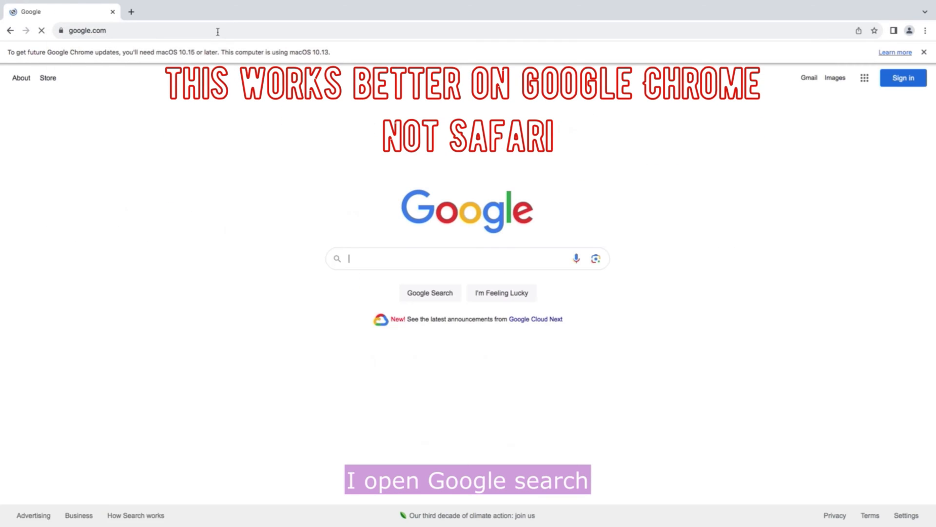
{"action": "type", "text": "ope"}
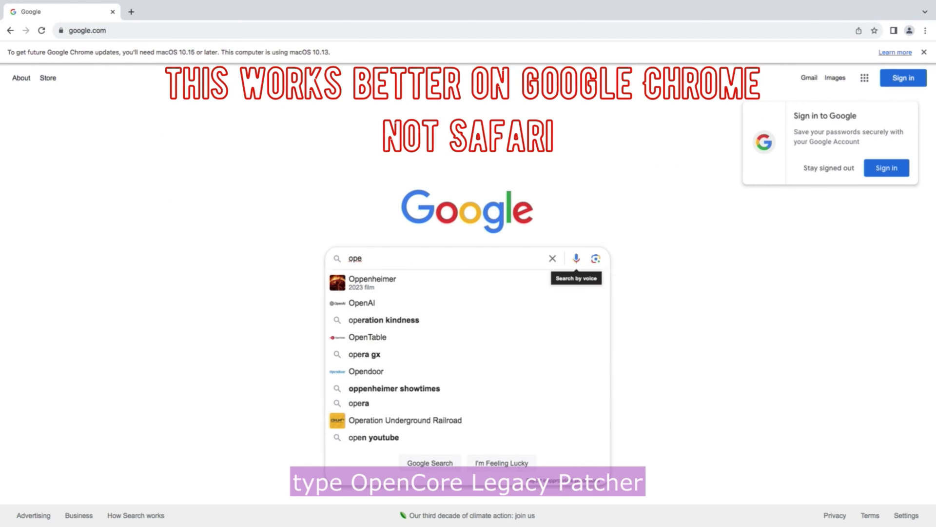
{"action": "type", "text": "open core legad"}
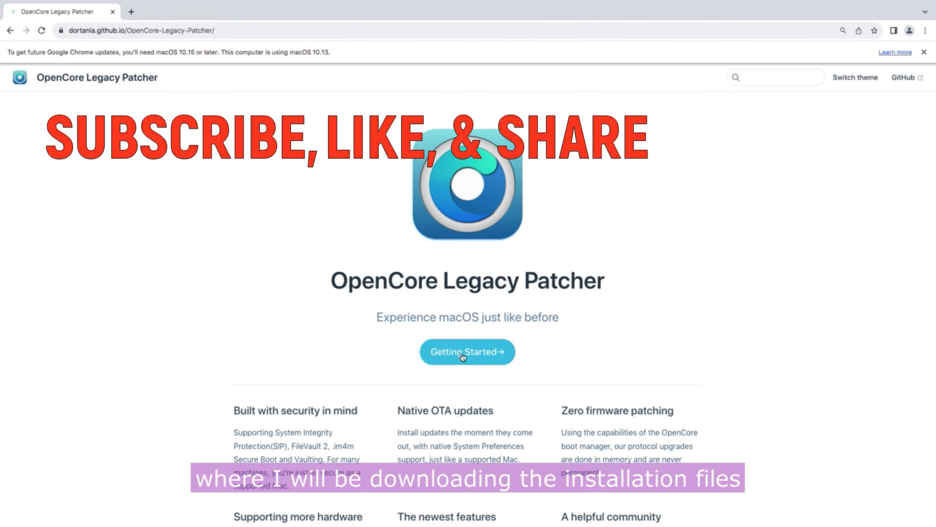
Browse the docs to Supported Models and scroll to the iMac table listing iMac12,1.
{"action": "left_click", "coordinate": [468, 352]}
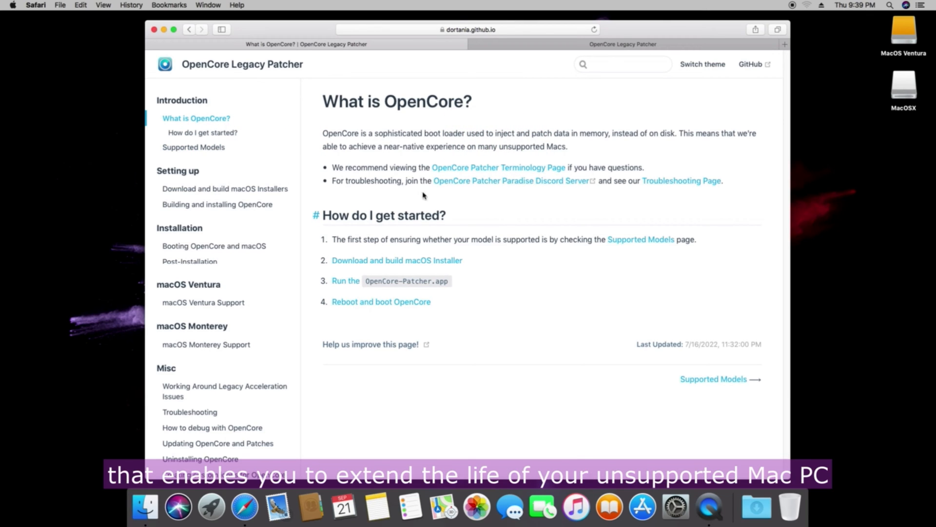
{"action": "mouse_move", "coordinate": [195, 129]}
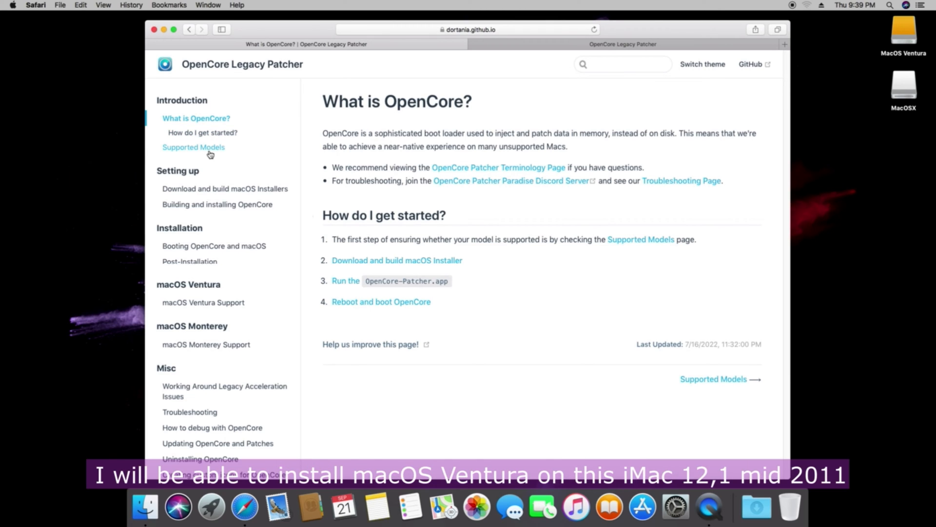
{"action": "mouse_move", "coordinate": [217, 153]}
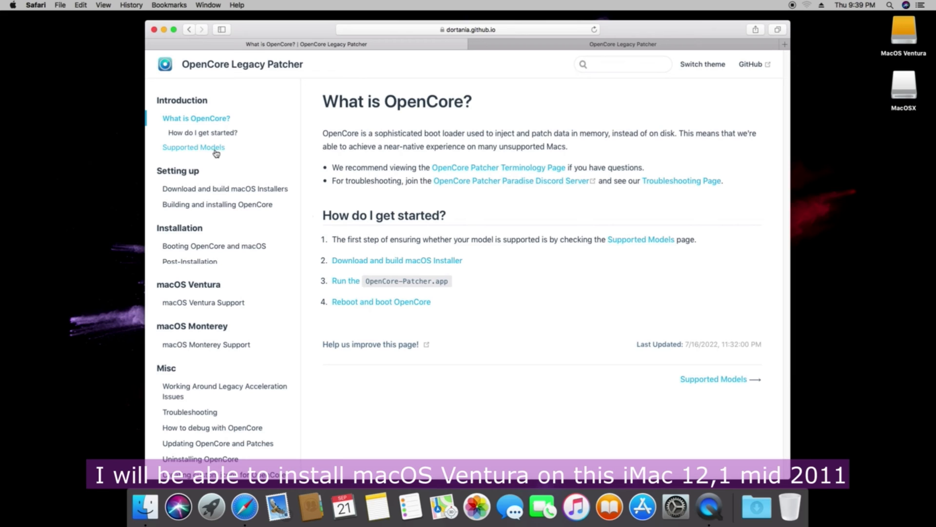
{"action": "left_click", "coordinate": [193, 147]}
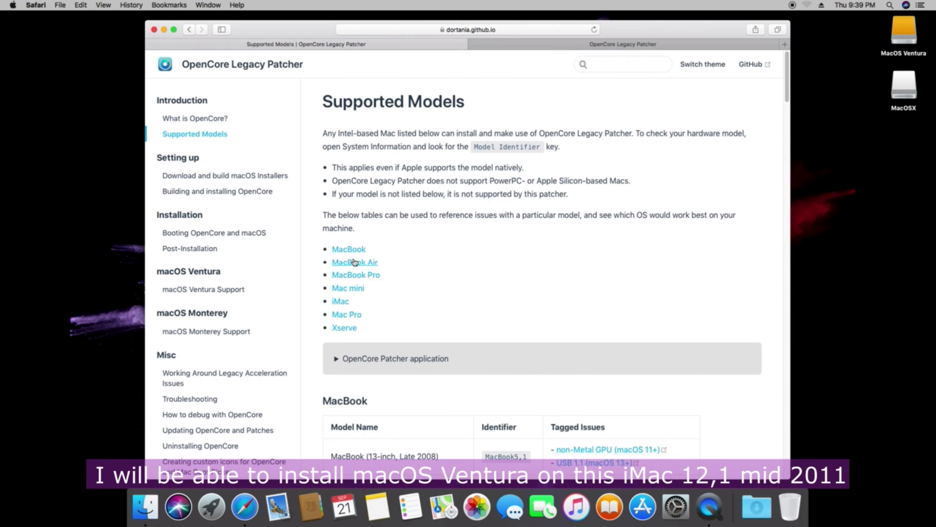
{"action": "mouse_move", "coordinate": [344, 308]}
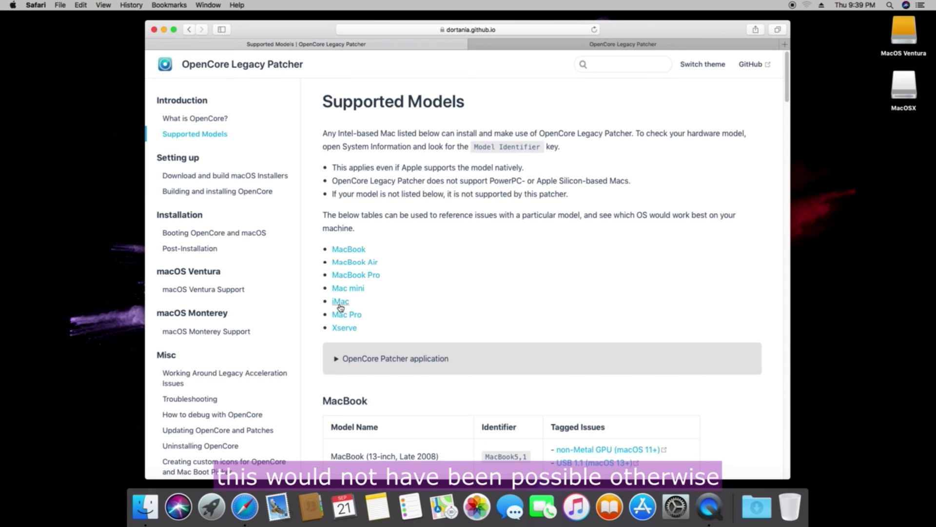
{"action": "left_click", "coordinate": [340, 301]}
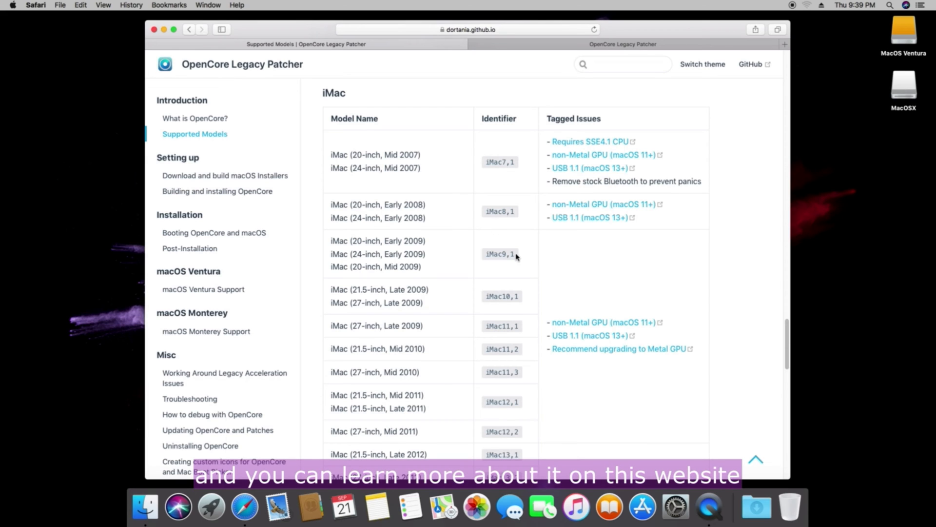
{"action": "scroll", "scroll_direction": "down", "scroll_amount": 3}
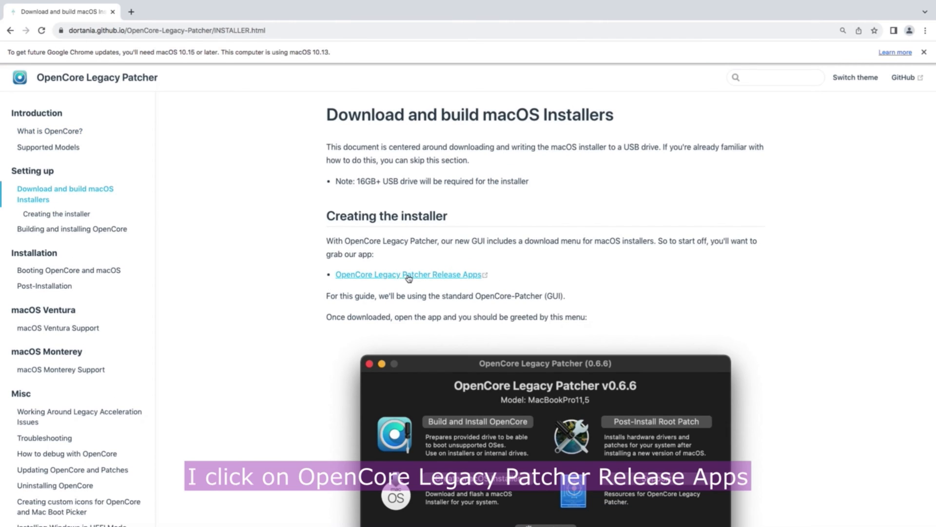
From the 0.6.8 release page's Assets, download OpenCore-Patcher-GUI.app.zip.
{"action": "left_click", "coordinate": [409, 275]}
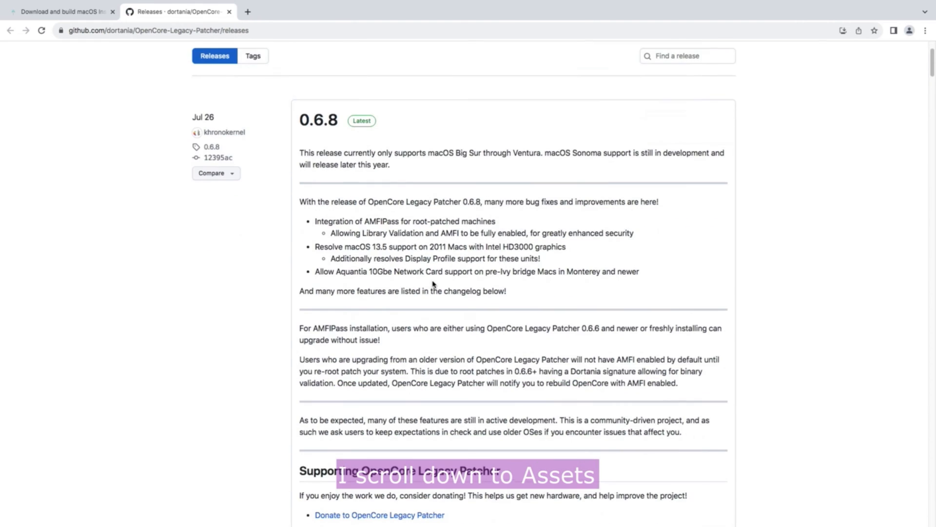
{"action": "scroll", "scroll_direction": "down", "scroll_amount": 3}
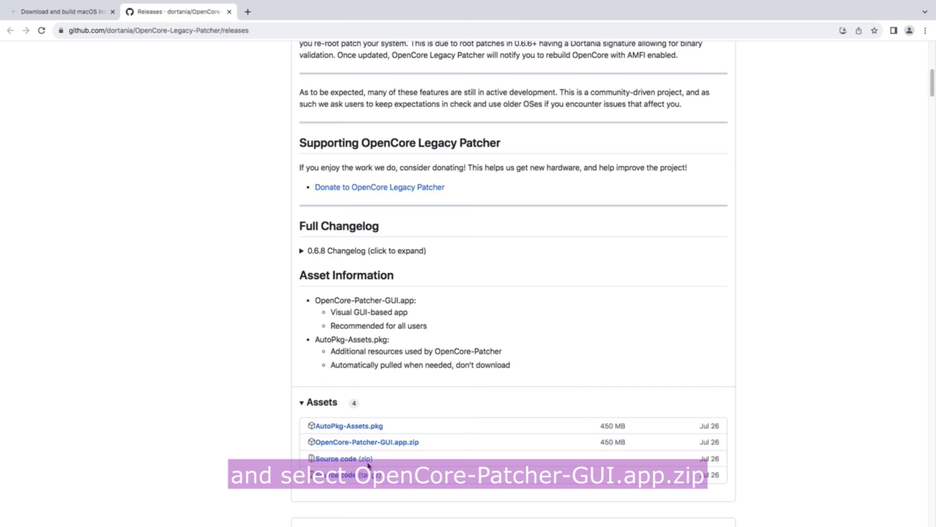
{"action": "left_click", "coordinate": [367, 442]}
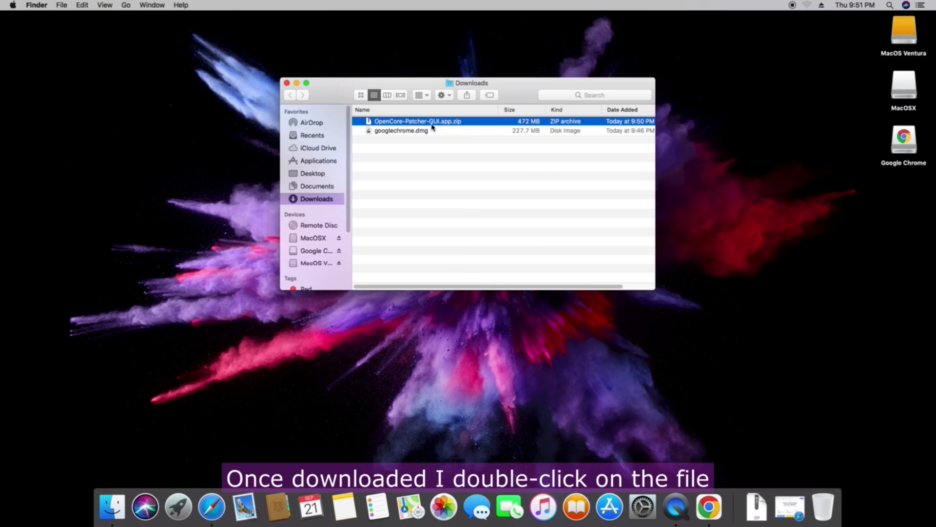
Unzip OpenCore-Patcher-GUI.app.zip and launch OpenCore-Patcher, approving the security prompt.
{"action": "double_click", "coordinate": [418, 120]}
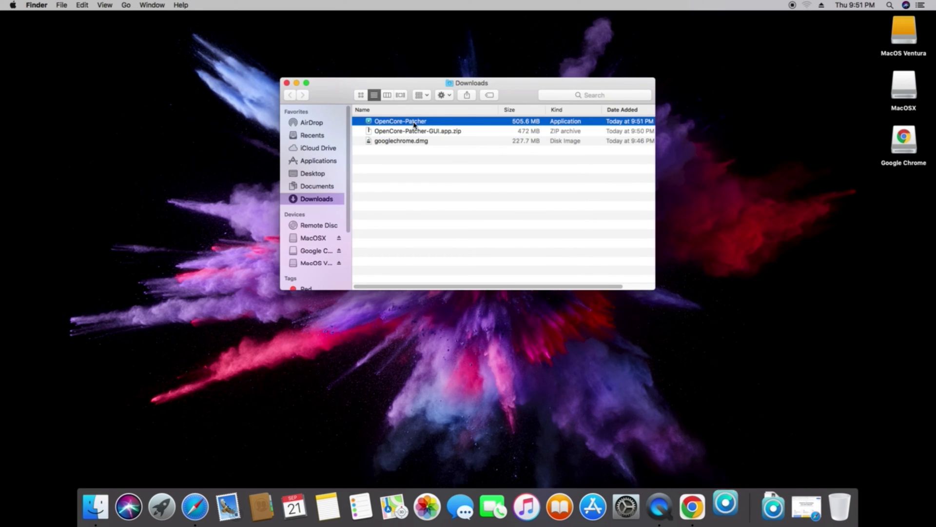
{"action": "double_click", "coordinate": [400, 120]}
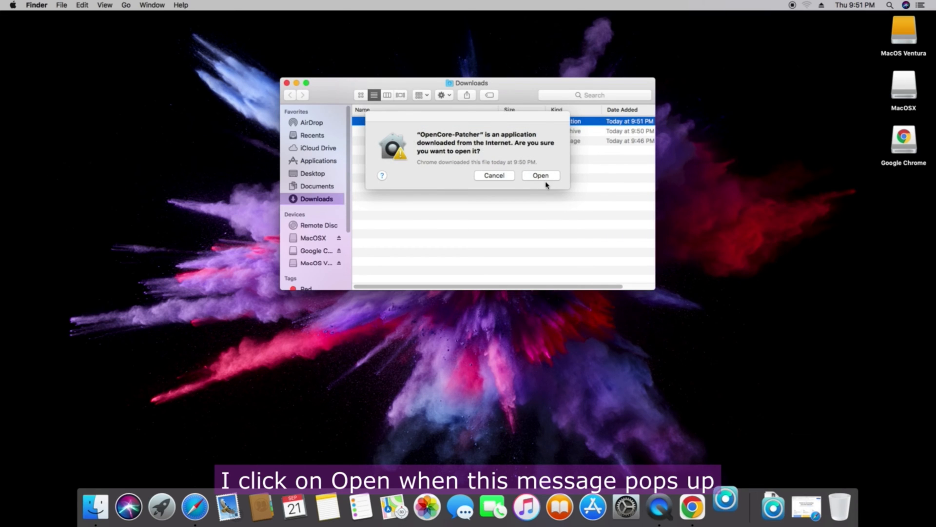
{"action": "left_click", "coordinate": [541, 176]}
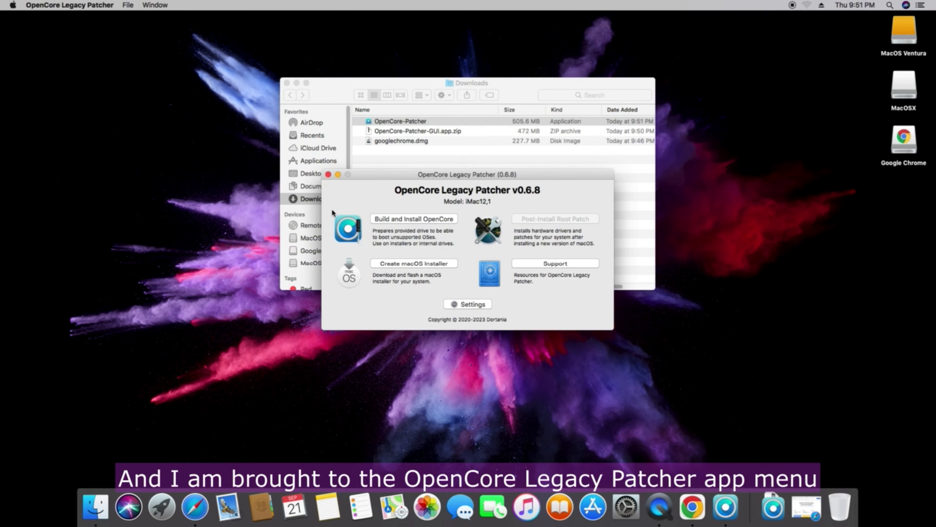
{"action": "mouse_move", "coordinate": [422, 271]}
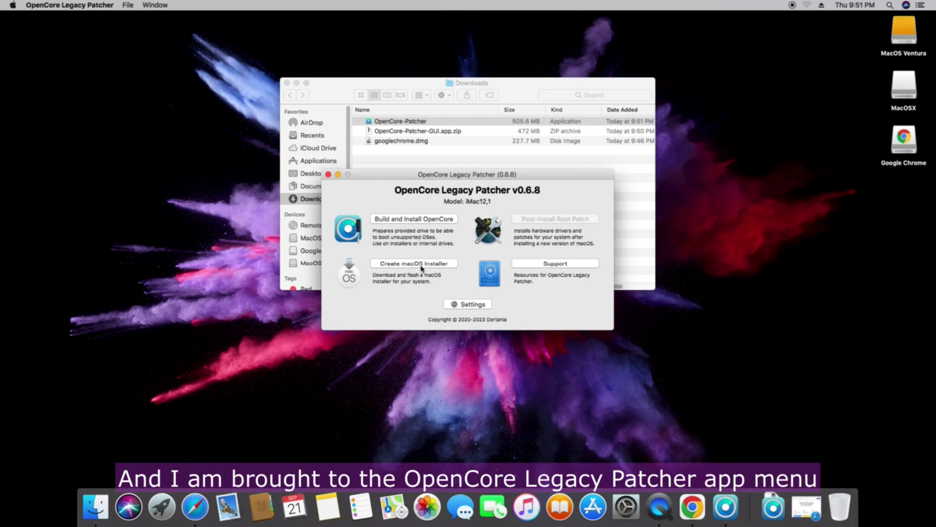
Download macOS 13.6 (22G120) via Create macOS Installer and authorize its extraction.
{"action": "left_click", "coordinate": [414, 263]}
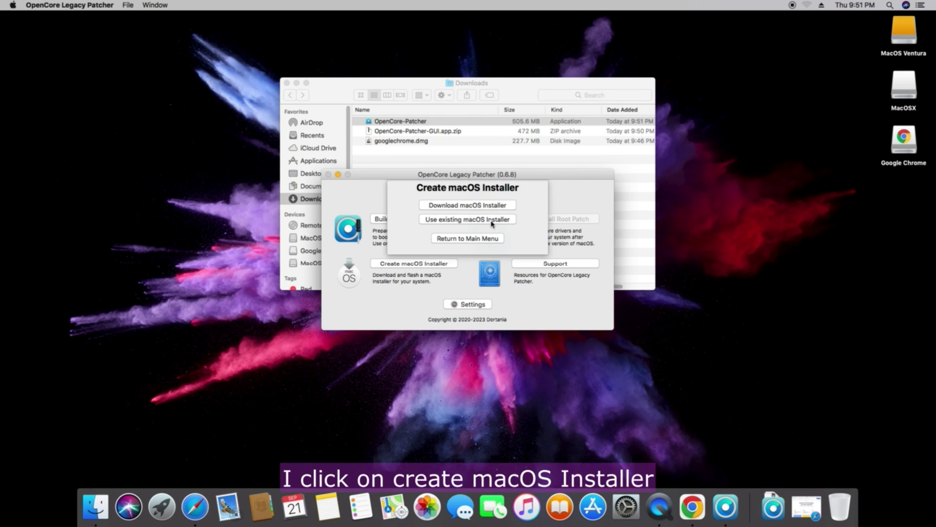
{"action": "left_click", "coordinate": [468, 205]}
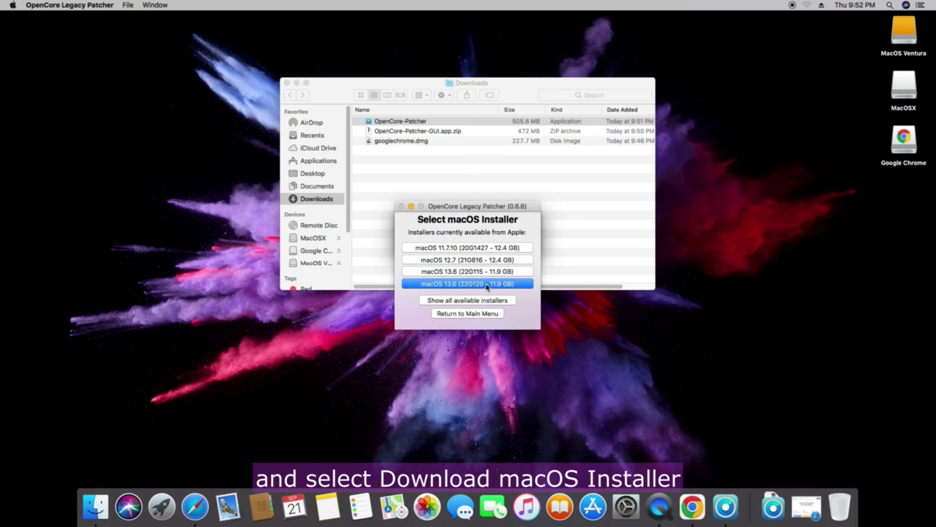
{"action": "left_click", "coordinate": [467, 283]}
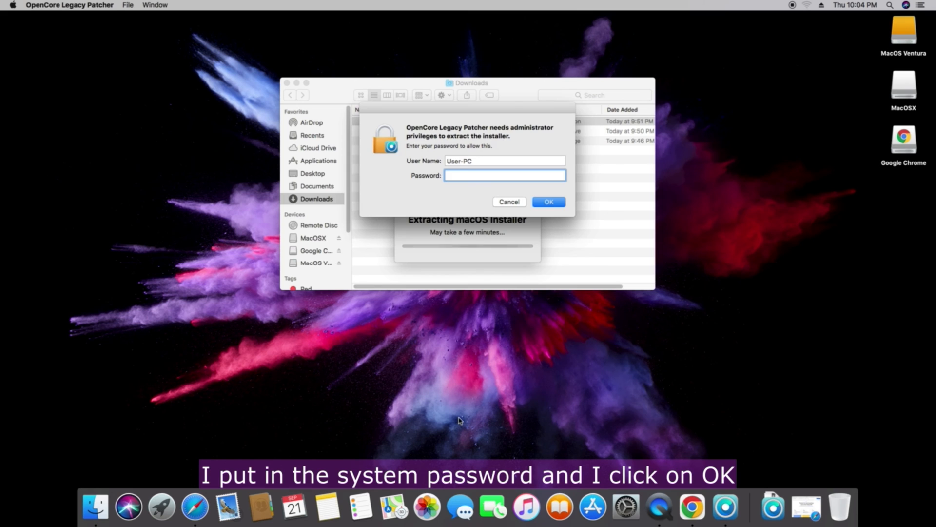
{"action": "left_click", "coordinate": [549, 202]}
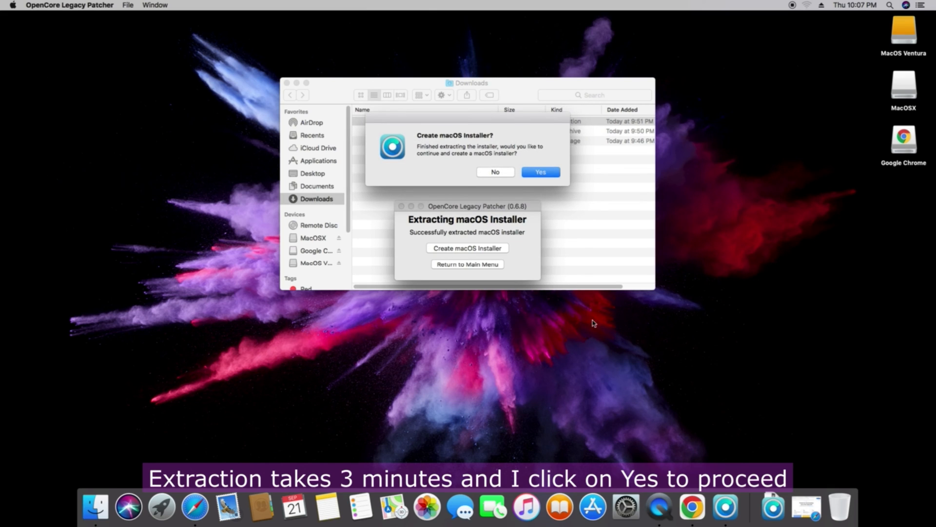
Write Install macOS Ventura 13.6 to the erased 31.4 GB disk3 USB Flash Drive.
{"action": "left_click", "coordinate": [540, 172]}
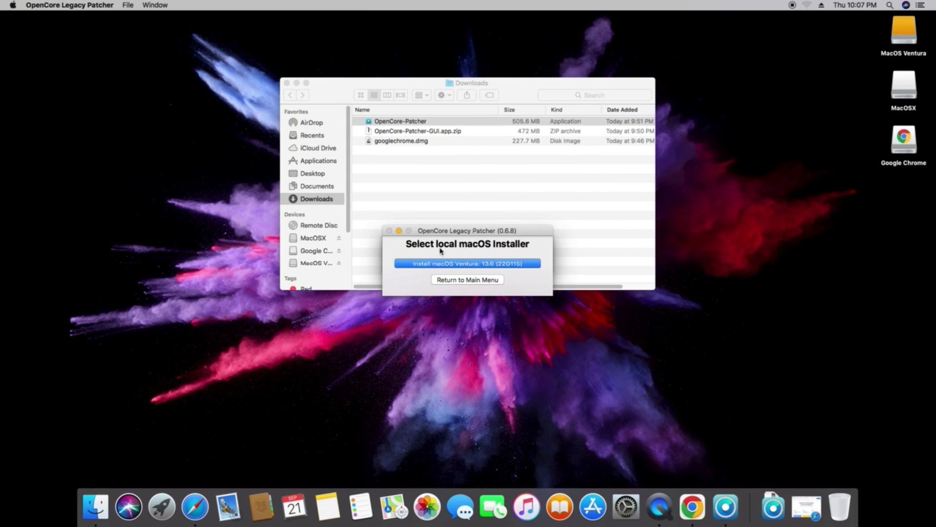
{"action": "left_click", "coordinate": [467, 263]}
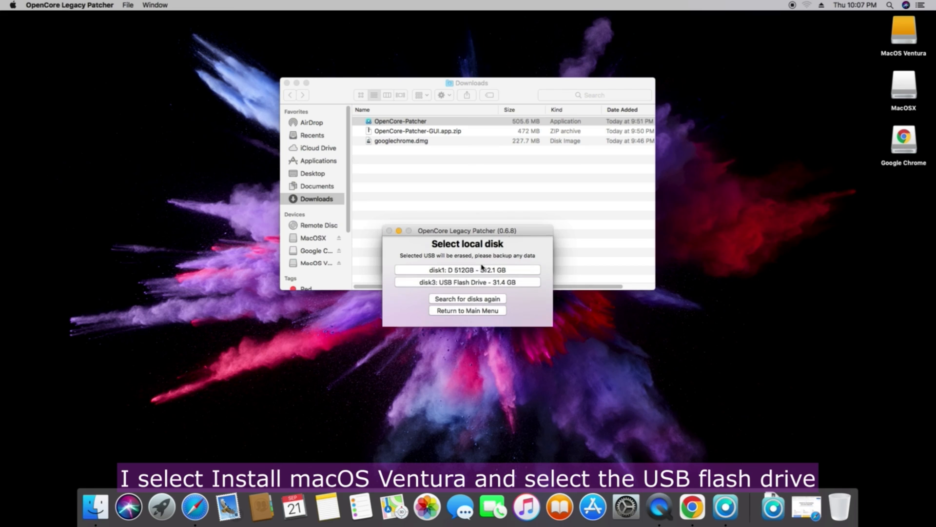
{"action": "left_click", "coordinate": [467, 282]}
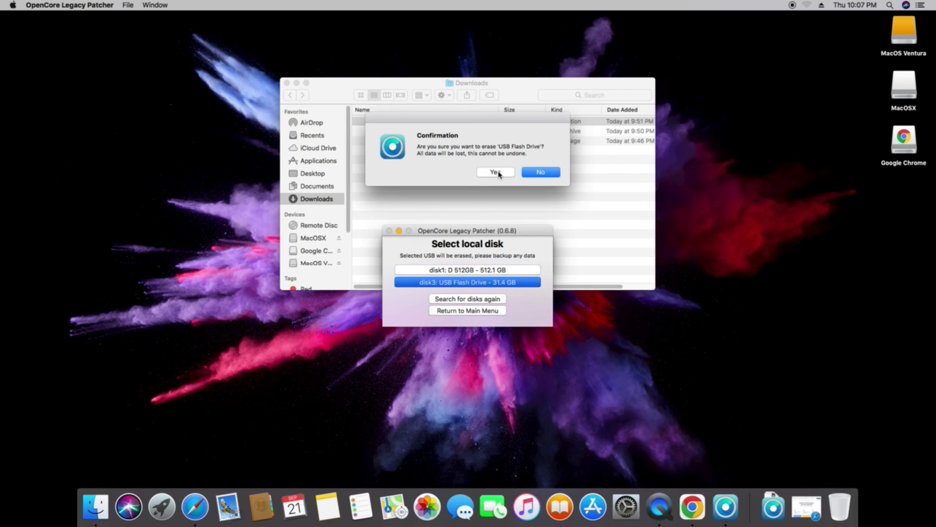
{"action": "left_click", "coordinate": [494, 171]}
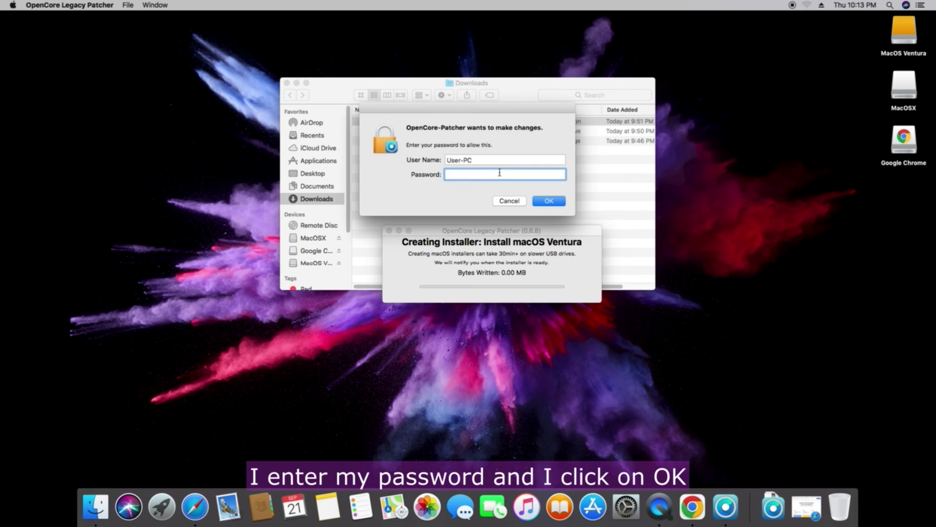
{"action": "left_click", "coordinate": [548, 201]}
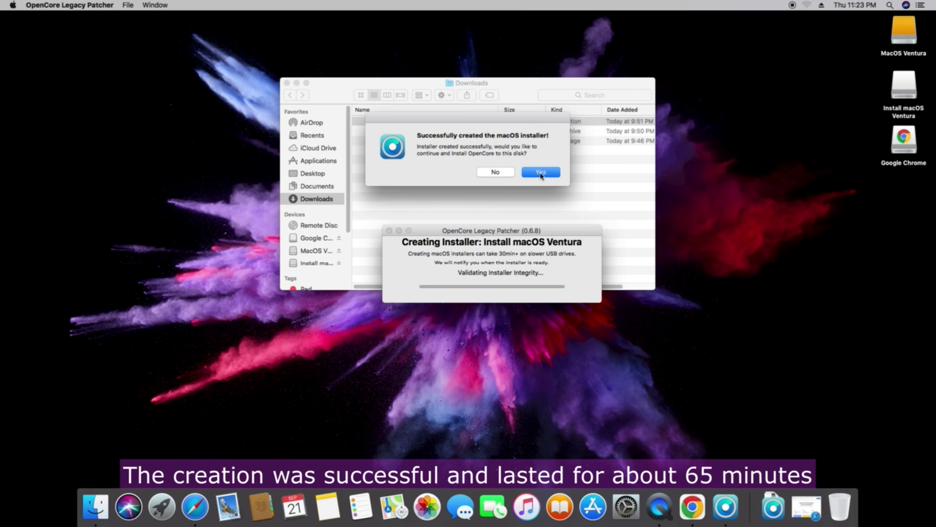
Install OpenCore to the disk1 USB Flash Drive's EFI partition disk1s1, authorizing with password.
{"action": "left_click", "coordinate": [540, 172]}
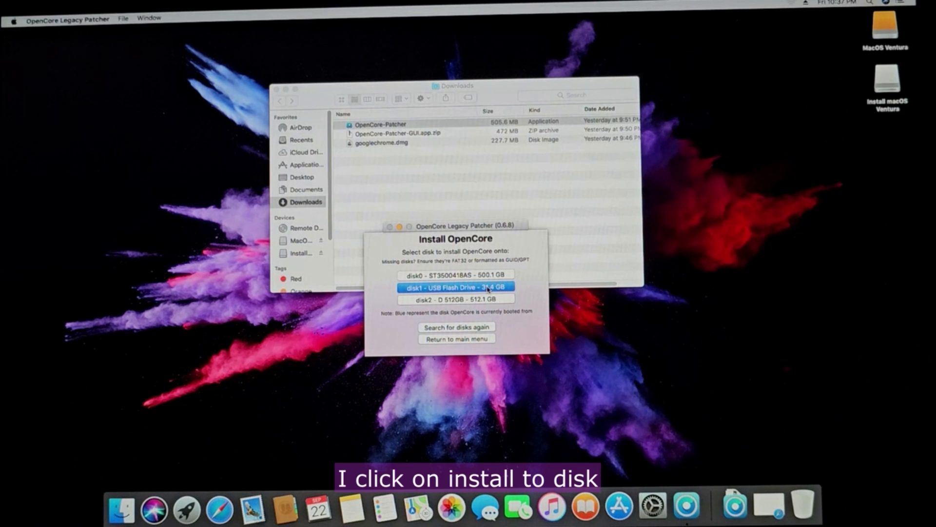
{"action": "left_click", "coordinate": [456, 286]}
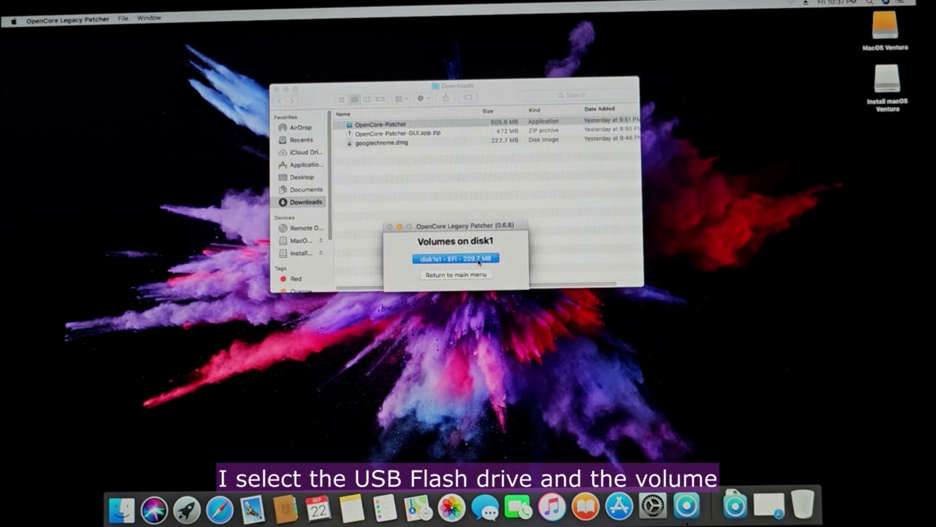
{"action": "left_click", "coordinate": [456, 258]}
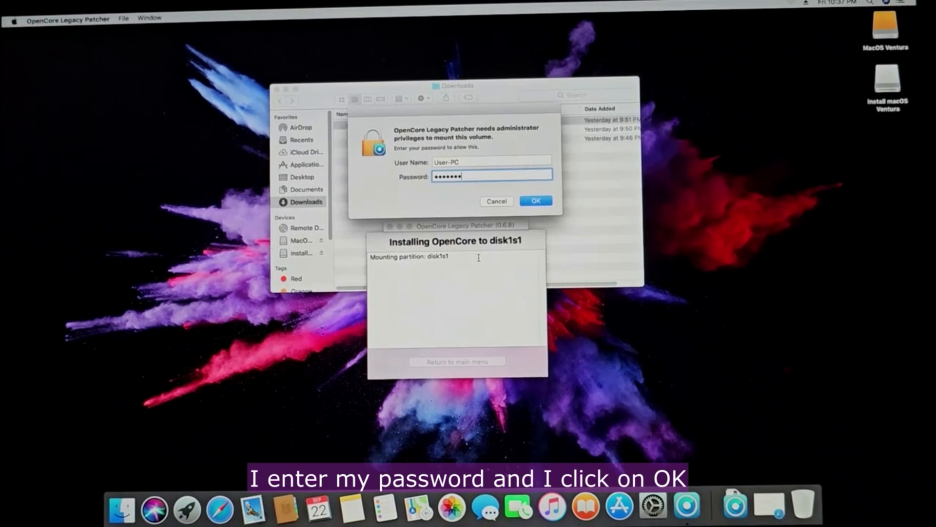
{"action": "left_click", "coordinate": [535, 201]}
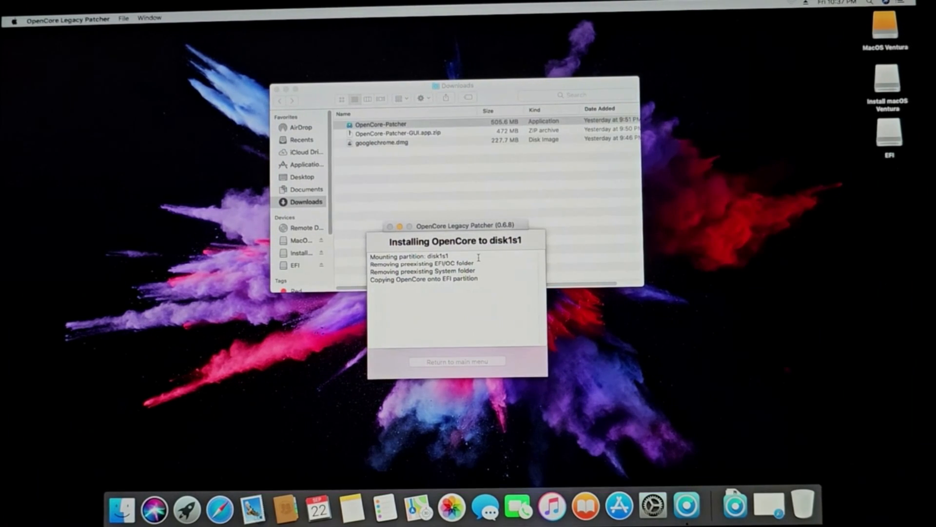